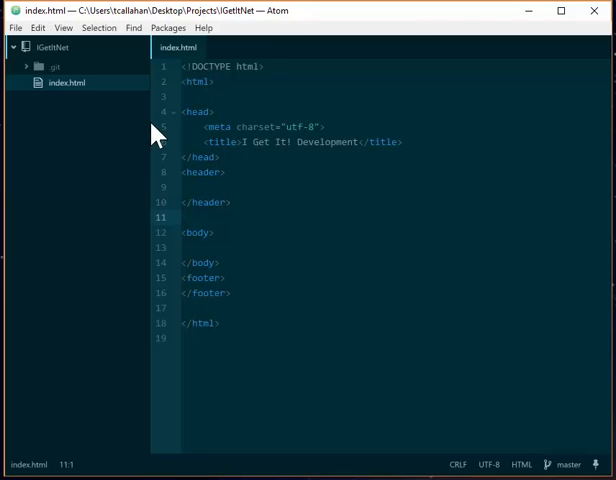
Step: Start a Git Plus command from Atom's packages menu, then dismiss the empty prompt
left_click(168, 28)
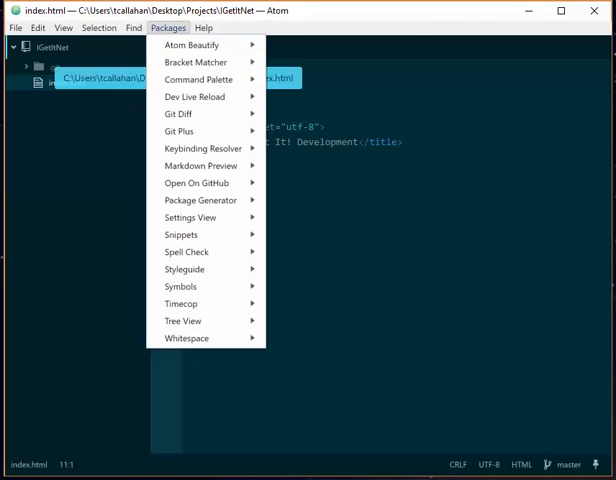
mouse_move(180, 132)
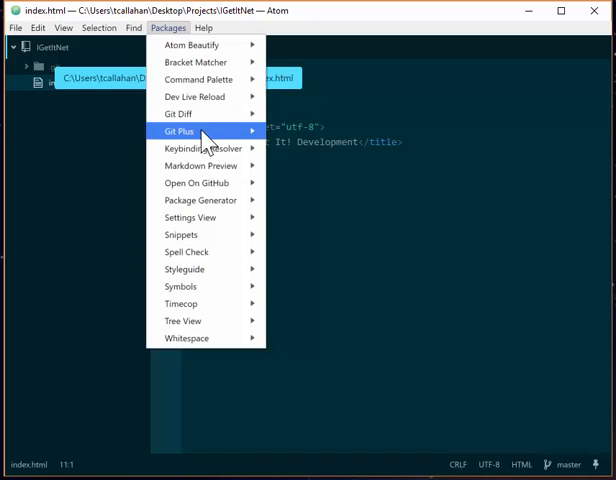
left_click(180, 132)
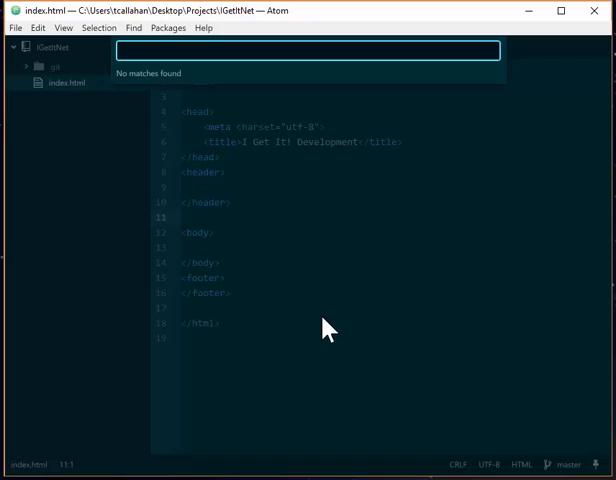
mouse_move(204, 88)
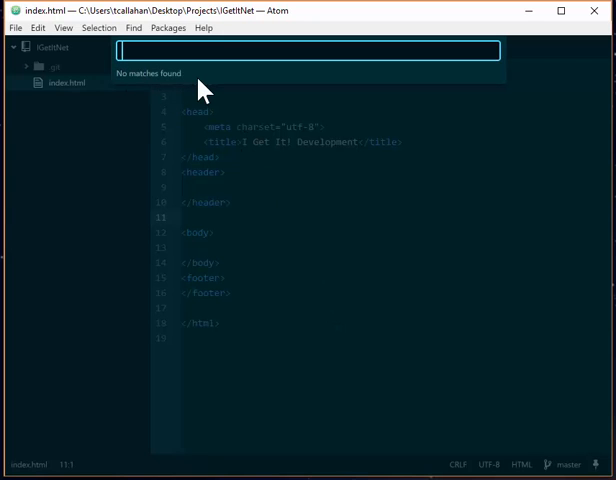
key("Escape")
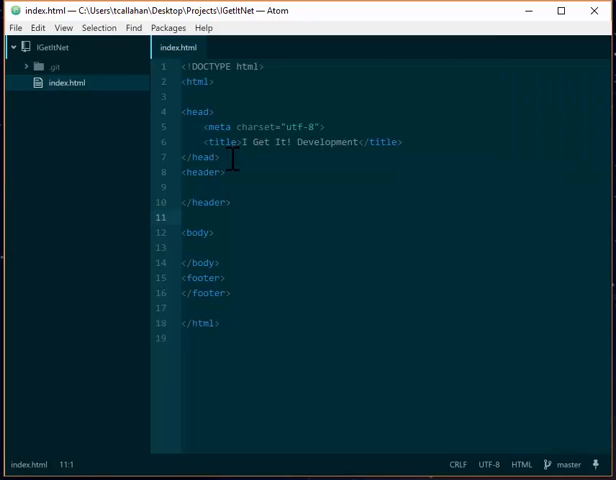
mouse_move(270, 200)
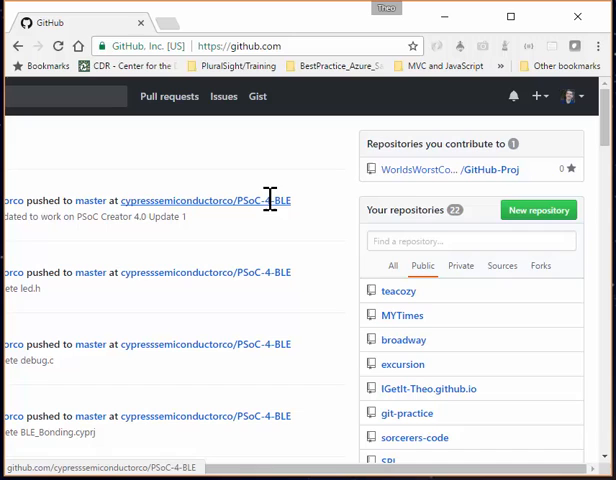
mouse_move(528, 222)
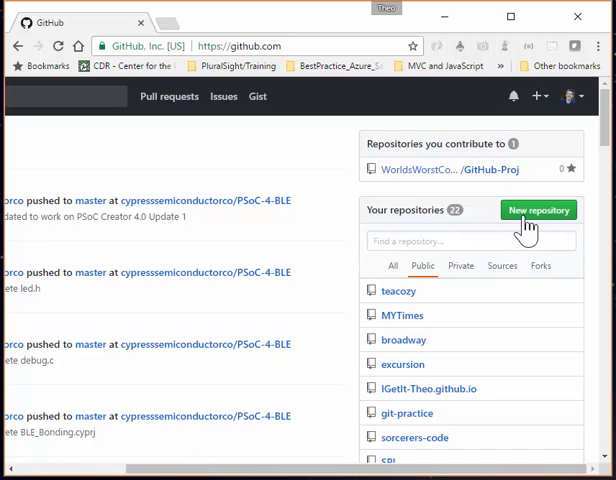
Step: Create the IGetItNet repository on GitHub and copy its 'git remote add origin' command
left_click(538, 210)
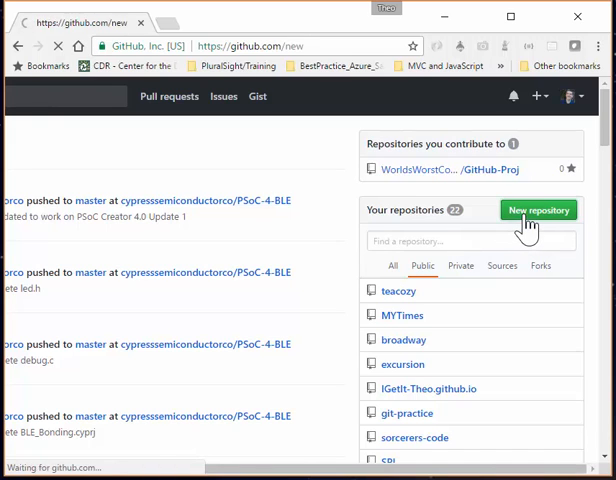
left_click(536, 210)
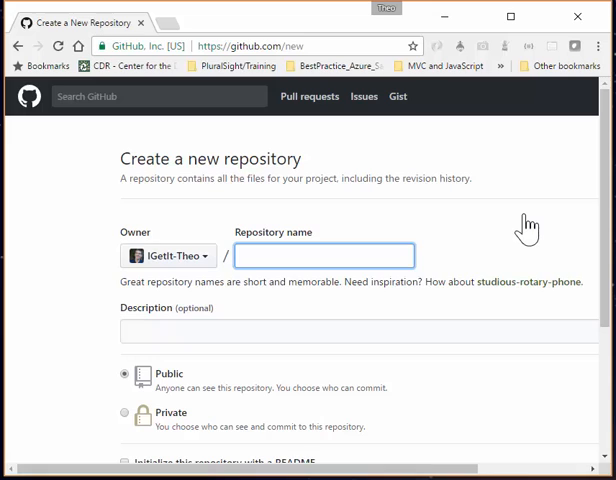
type("IG")
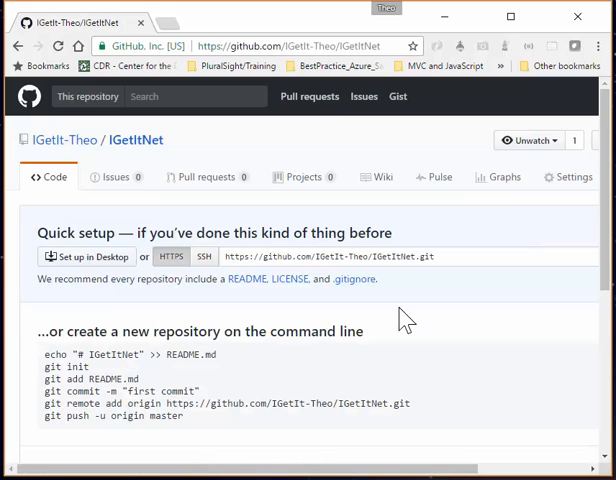
scroll("down", 3)
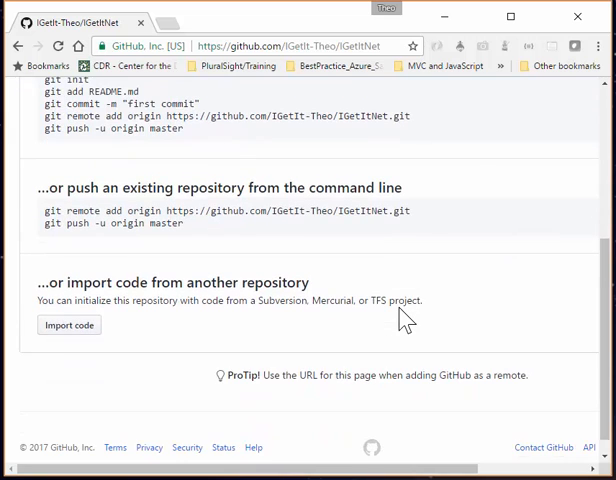
mouse_move(50, 222)
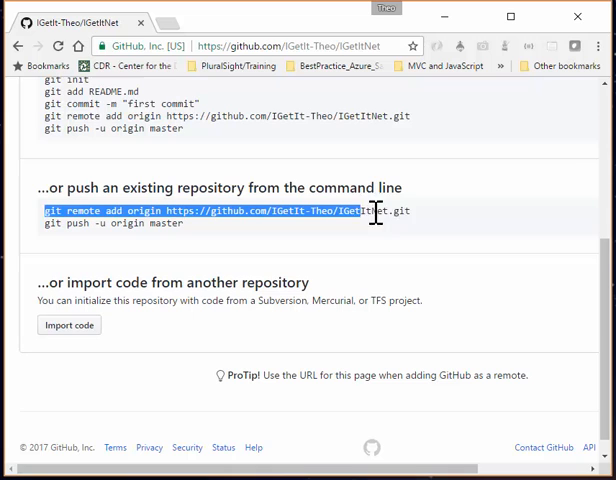
right_click(376, 216)
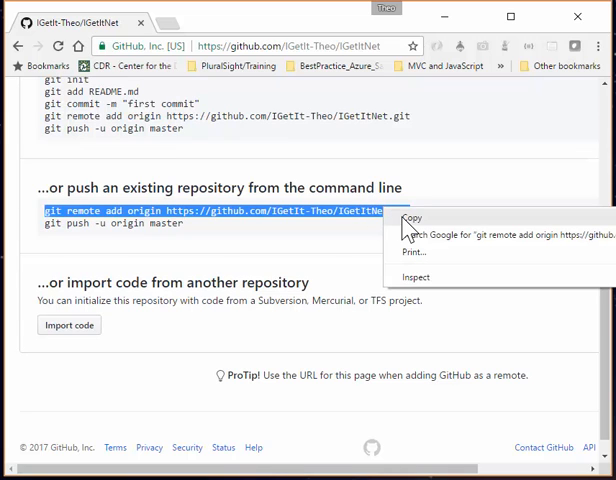
left_click(400, 224)
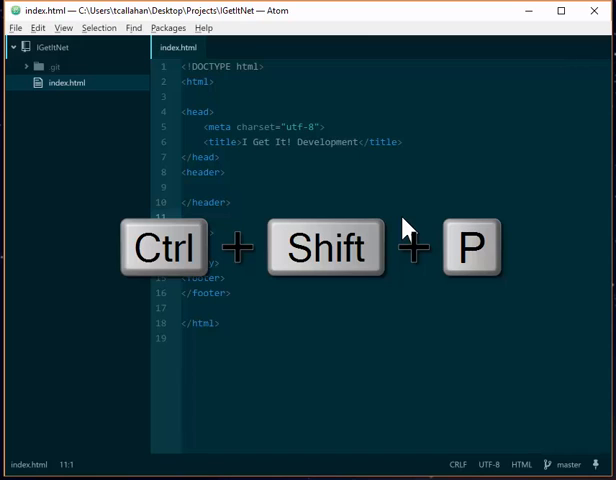
key("ctrl+shift+p")
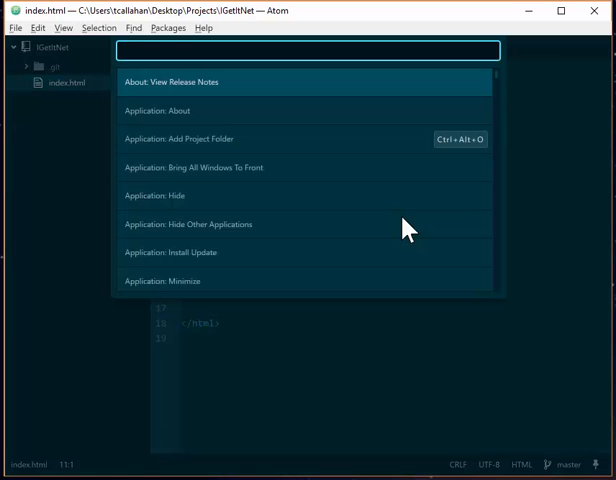
type("git")
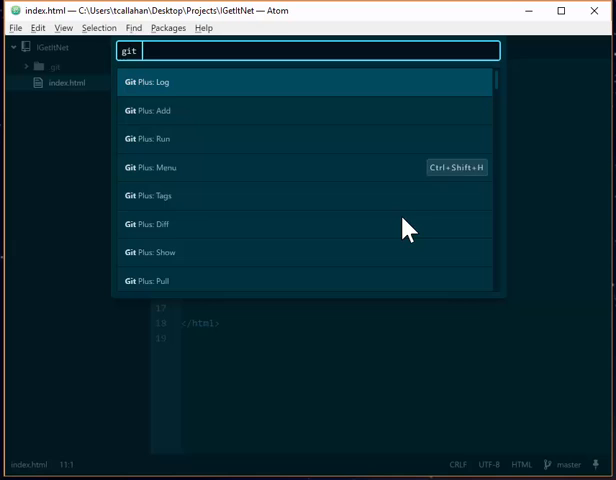
type("run")
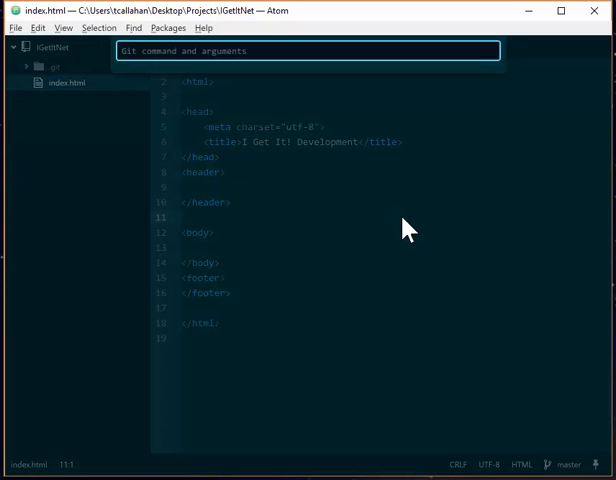
type("git remote add origin https://github.com/IGetIt-Theo/IGetItNet.git")
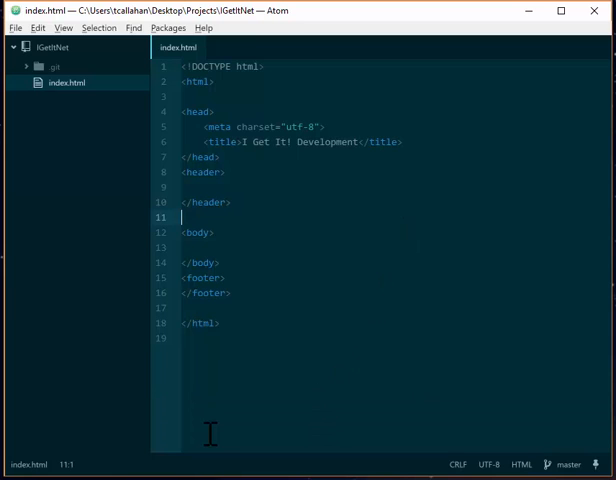
key("ctrl+shift+p")
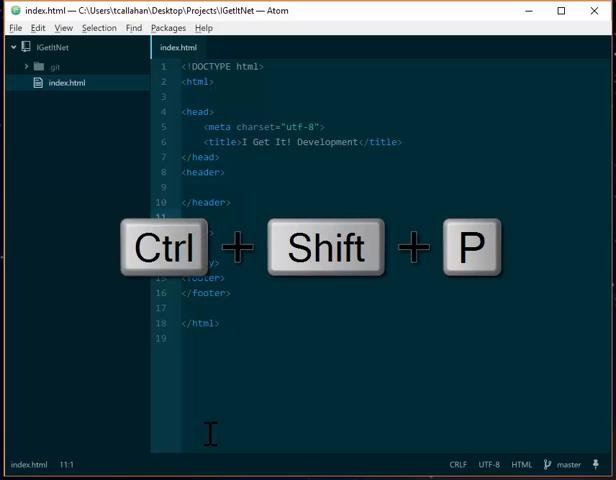
key("ctrl+shift+p")
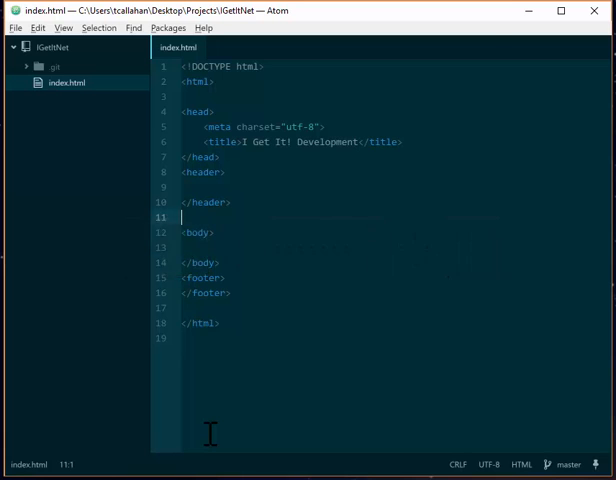
type("git")
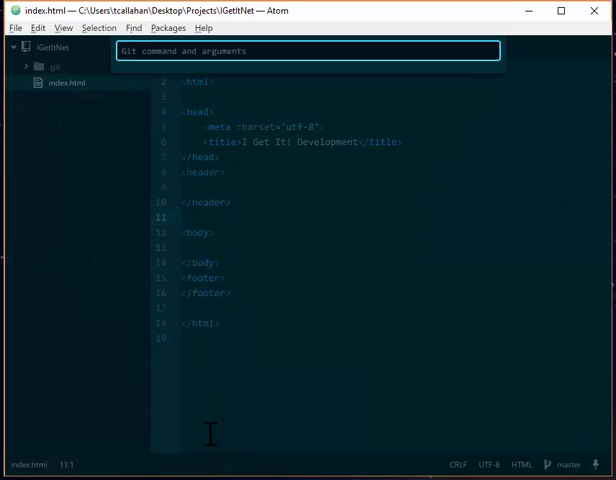
type("git remote add origin https://github.com/IGetIt-Theo/IGetItNet.git")
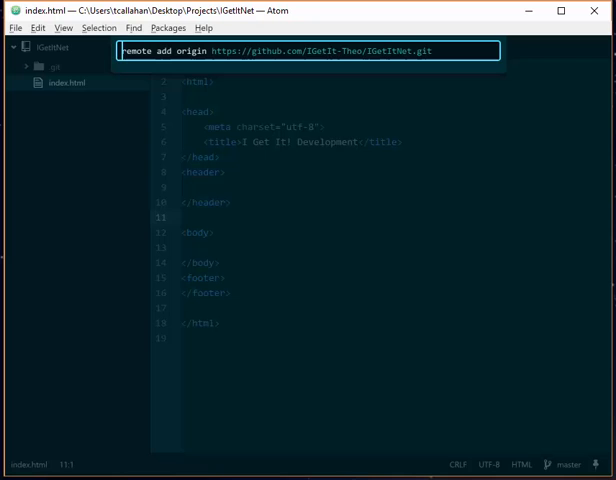
mouse_move(350, 116)
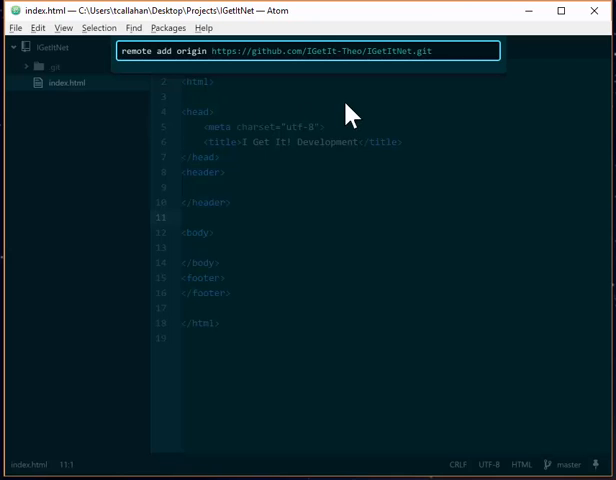
key("enter")
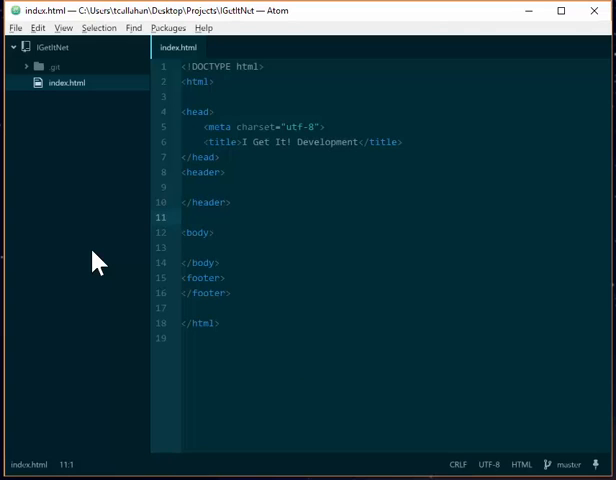
Step: Enter 'push -u origin master' in a Git Plus Run prompt from the command palette
key("ctrl+shift+p")
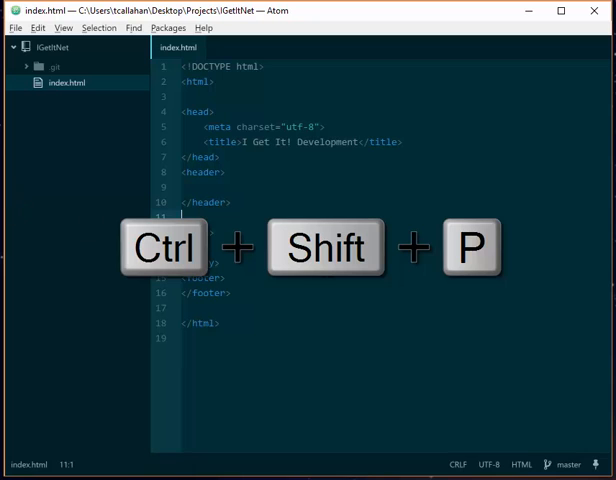
key("ctrl+shift+p")
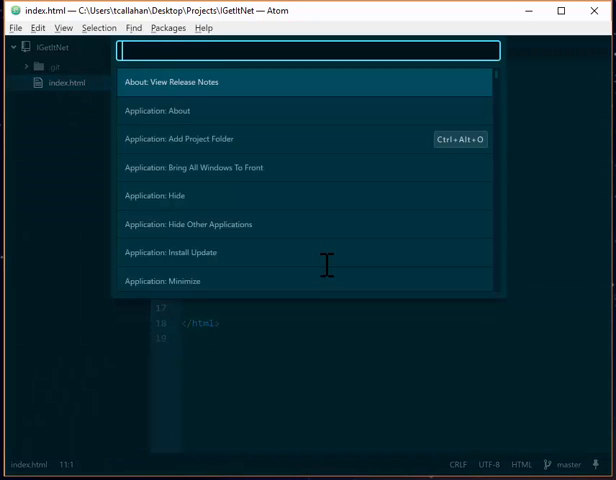
type("git run")
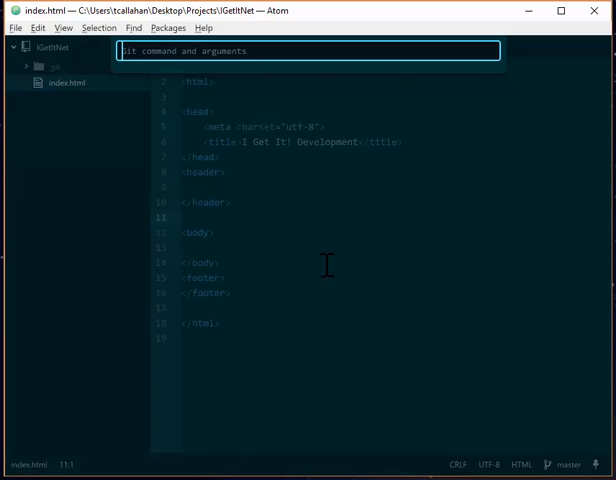
type("push -u origin master")
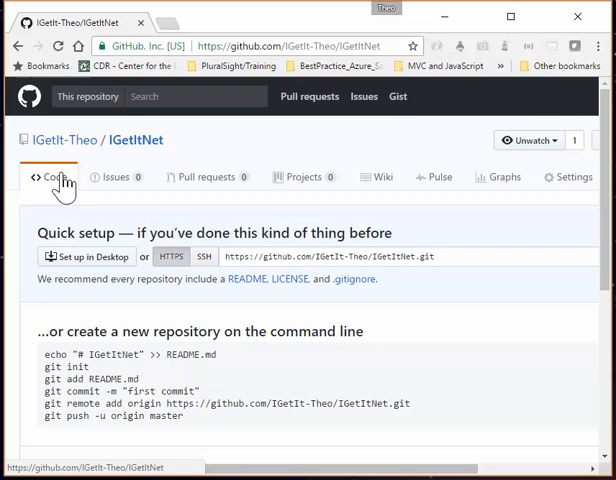
Step: View the repository's Code listing on GitHub and open the committed index.html
left_click(52, 176)
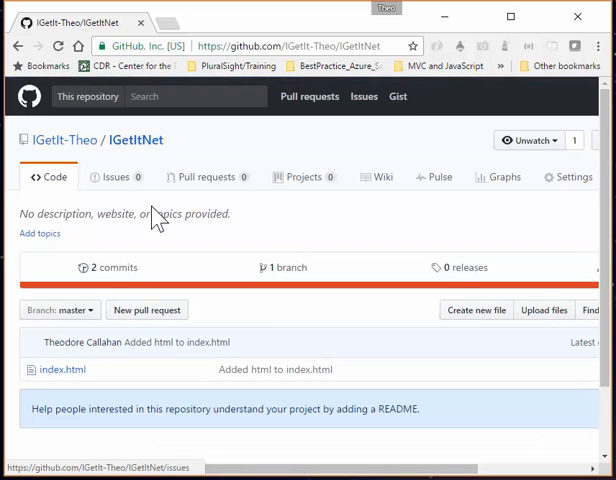
scroll("down", 3)
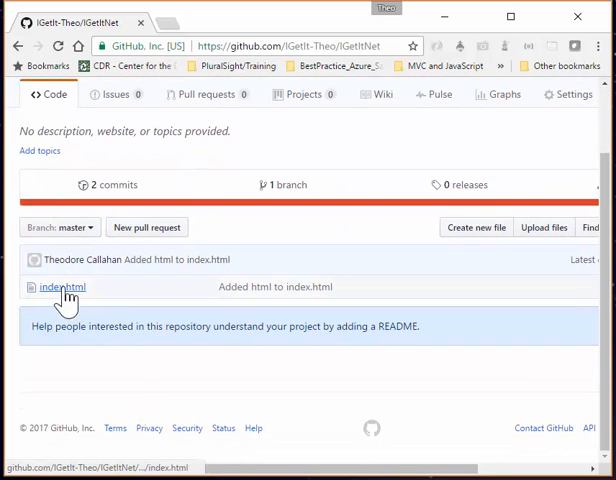
left_click(60, 288)
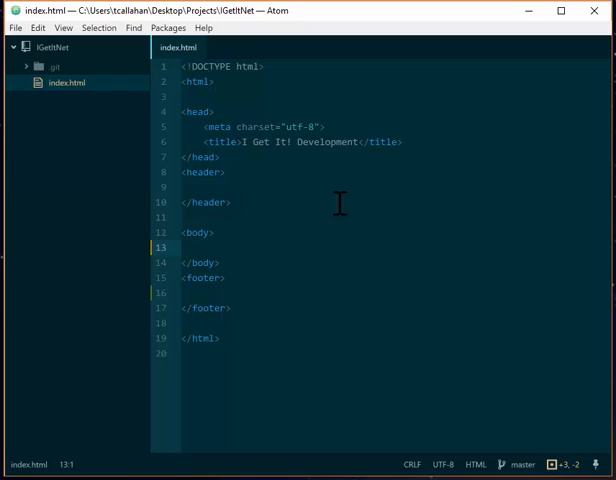
Step: Add <a href="Nowhere">A Link to Nowhere!</a> inside the body of index.html and save
left_click(180, 246)
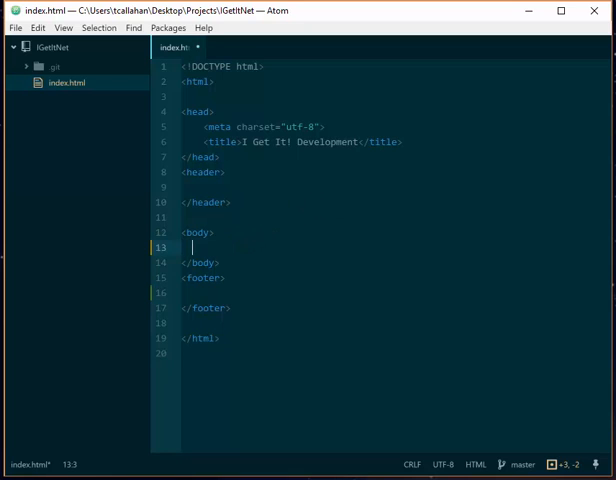
type("a href=\"#\"></a>")
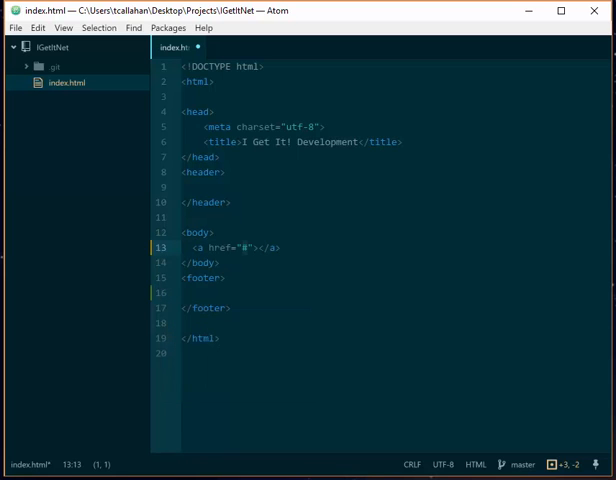
type("Now")
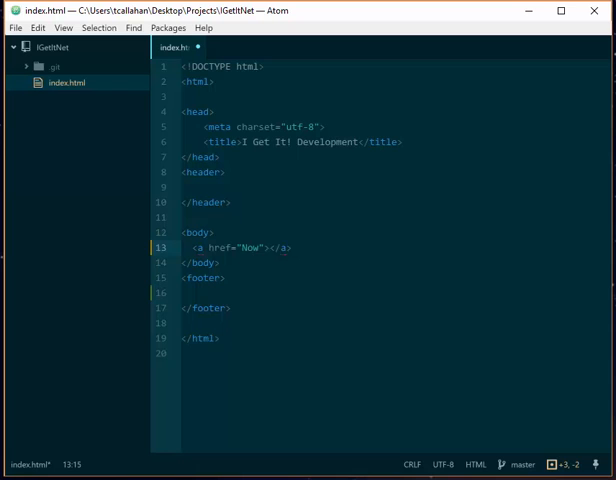
type("here")
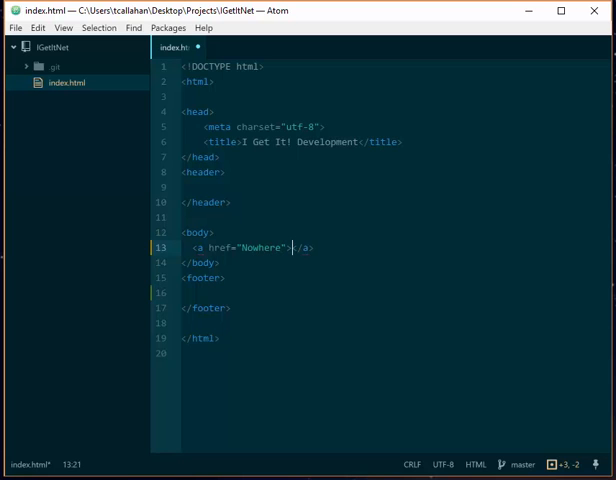
type("Adde")
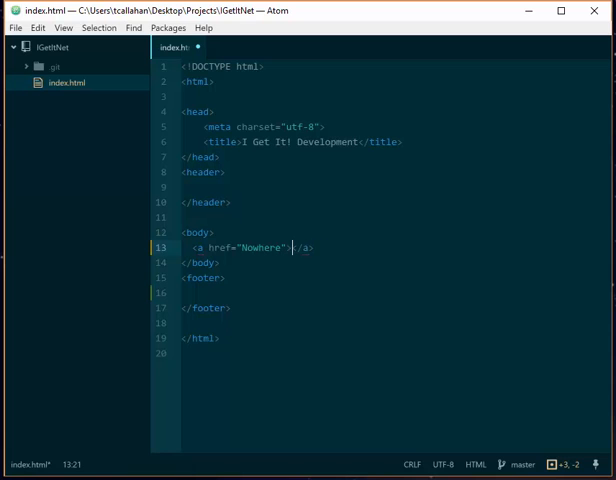
type("A Link to N")
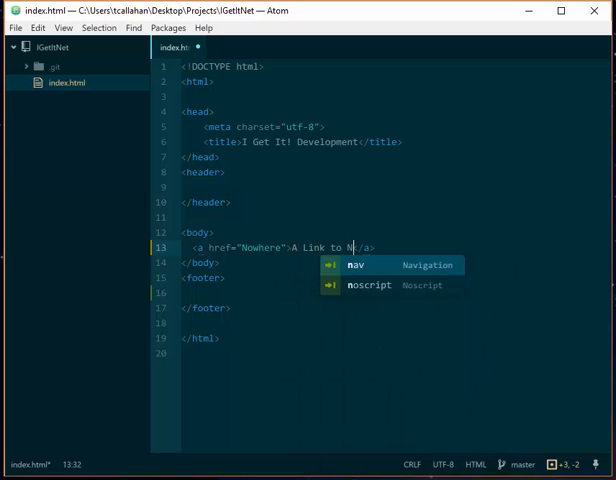
type("owhere!")
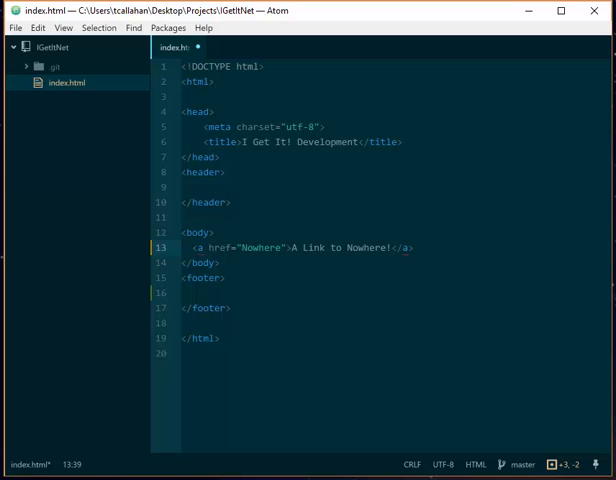
key("ctrl+s")
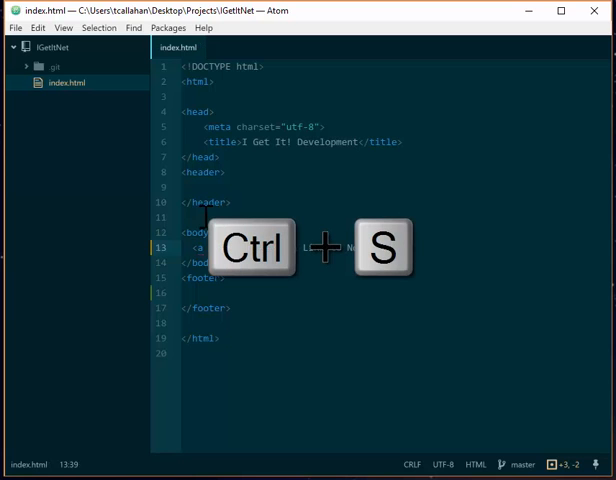
key("ctrl+s")
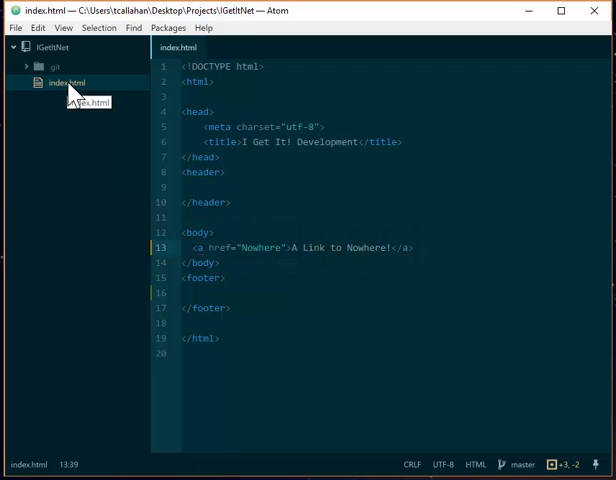
Step: Run Git add + commit on index.html from the tree view's Git menu
right_click(64, 82)
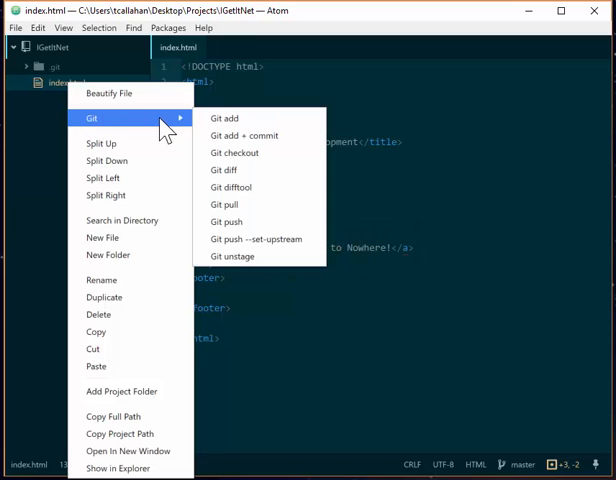
mouse_move(226, 118)
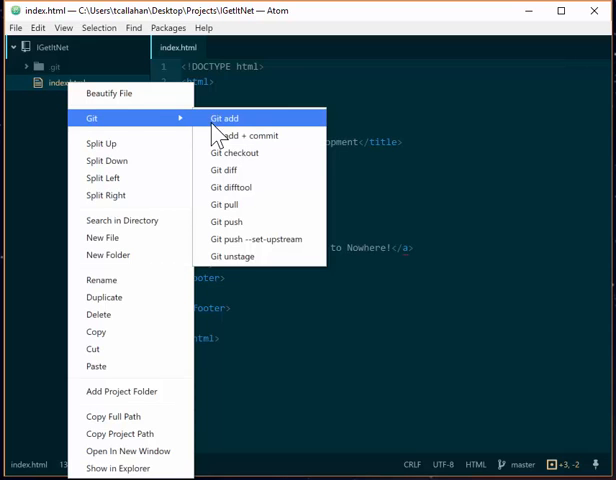
left_click(168, 28)
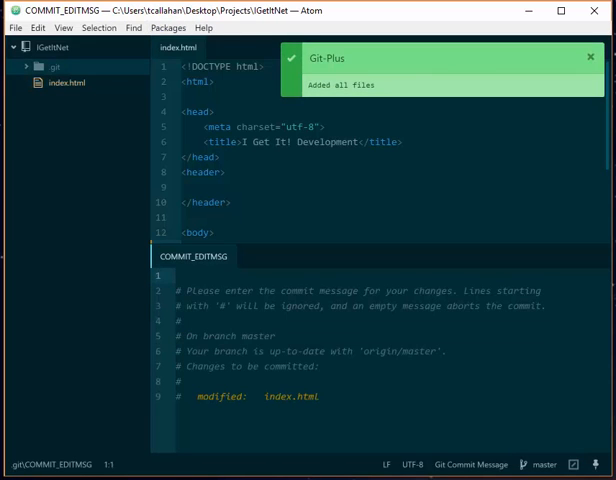
Step: Commit with the message "Added a link to nowhere", push it, and close the COMMIT_EDITMSG tab
type("Added a link to n")
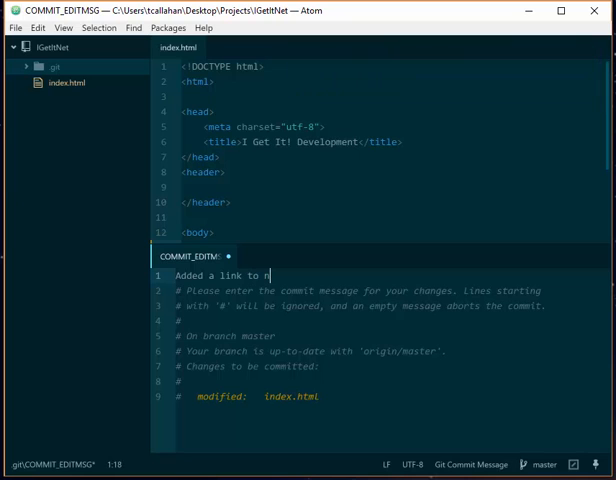
key("ctrl+s")
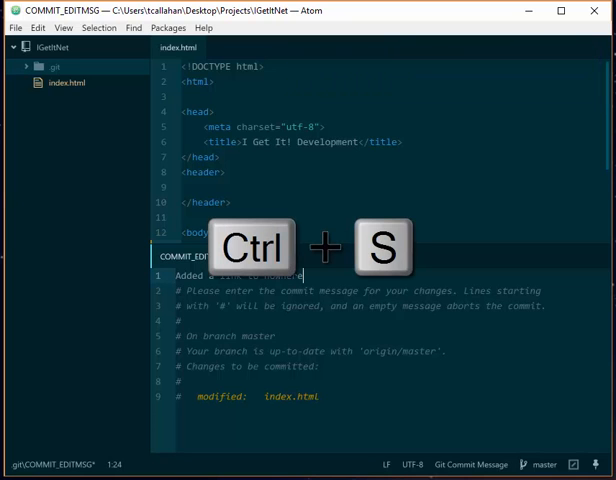
key("ctrl+s")
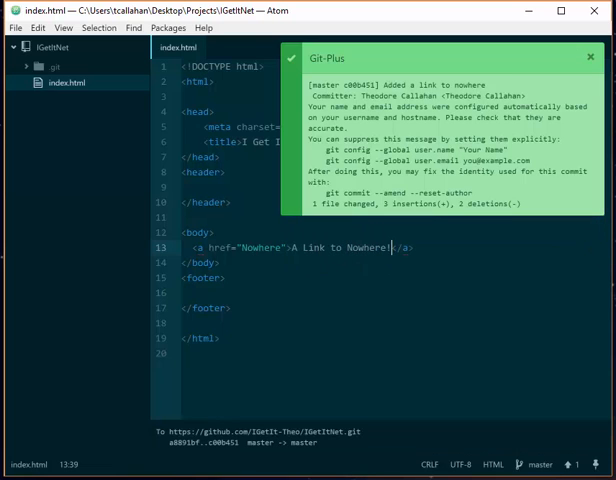
left_click(590, 56)
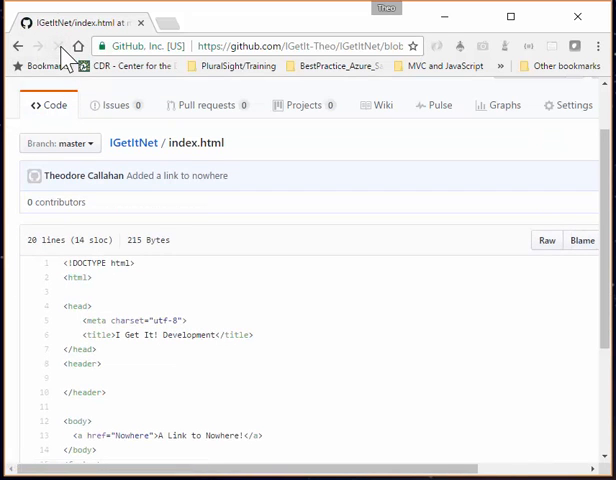
Step: Scroll GitHub's index.html page to check the committed Nowhere link
scroll("down", 3)
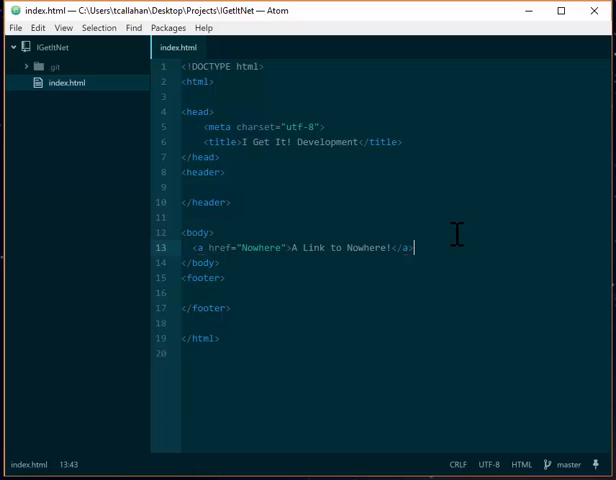
Step: Add <a href="Somewhere">A Link to Somewhere!</a> below the first link and save
type("a href=\"Somewh\"></a>")
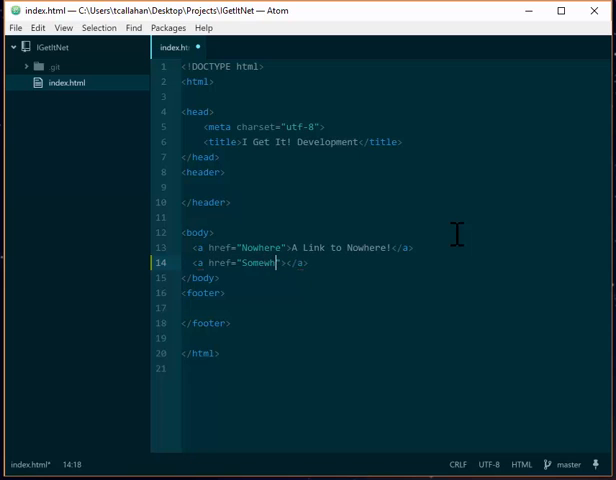
type("A Link to Somewhere!")
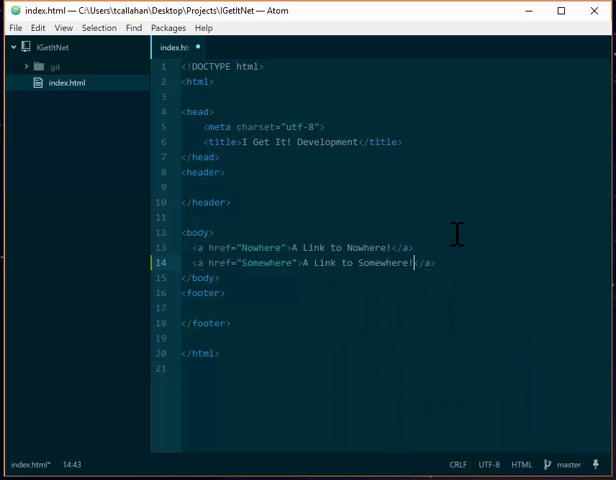
key("ctrl+s")
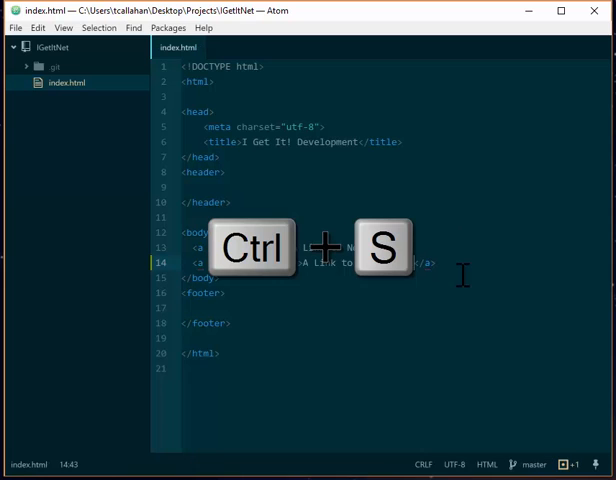
key("ctrl+s")
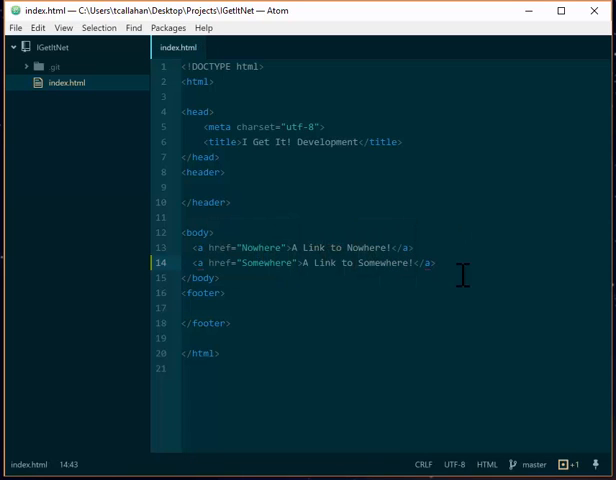
Step: Run Git Plus add + commit with Ctrl+Shift+A and write the message "Added a link to somewhere"
key("ctrl+shift+a")
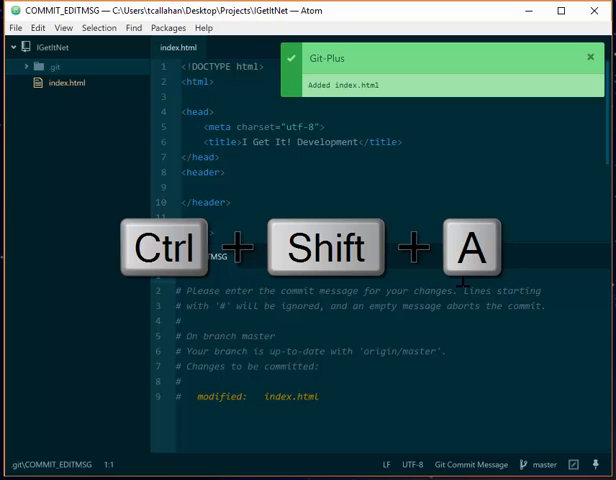
key("q")
type("Added a link to somew")
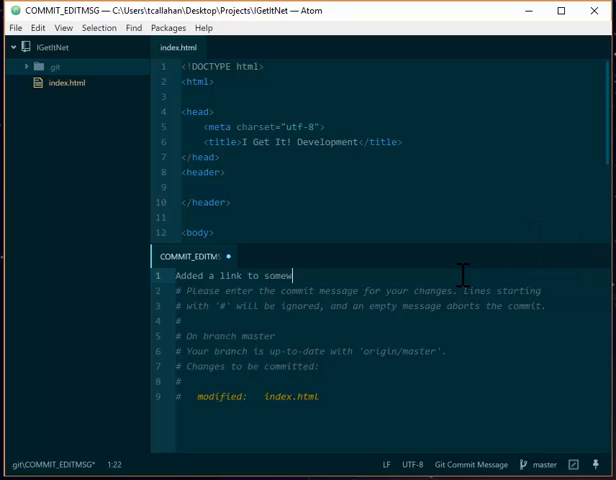
type("here")
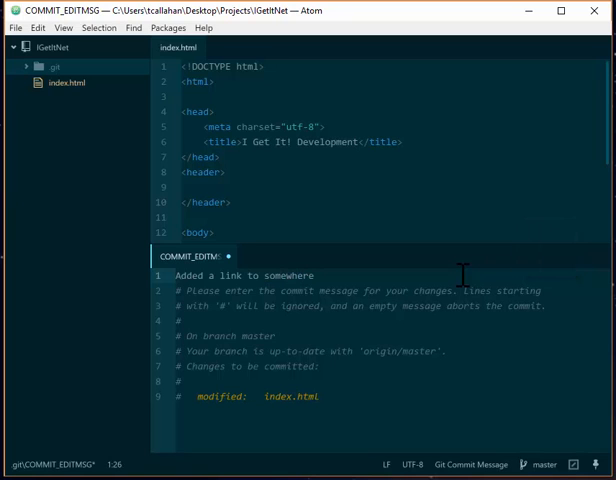